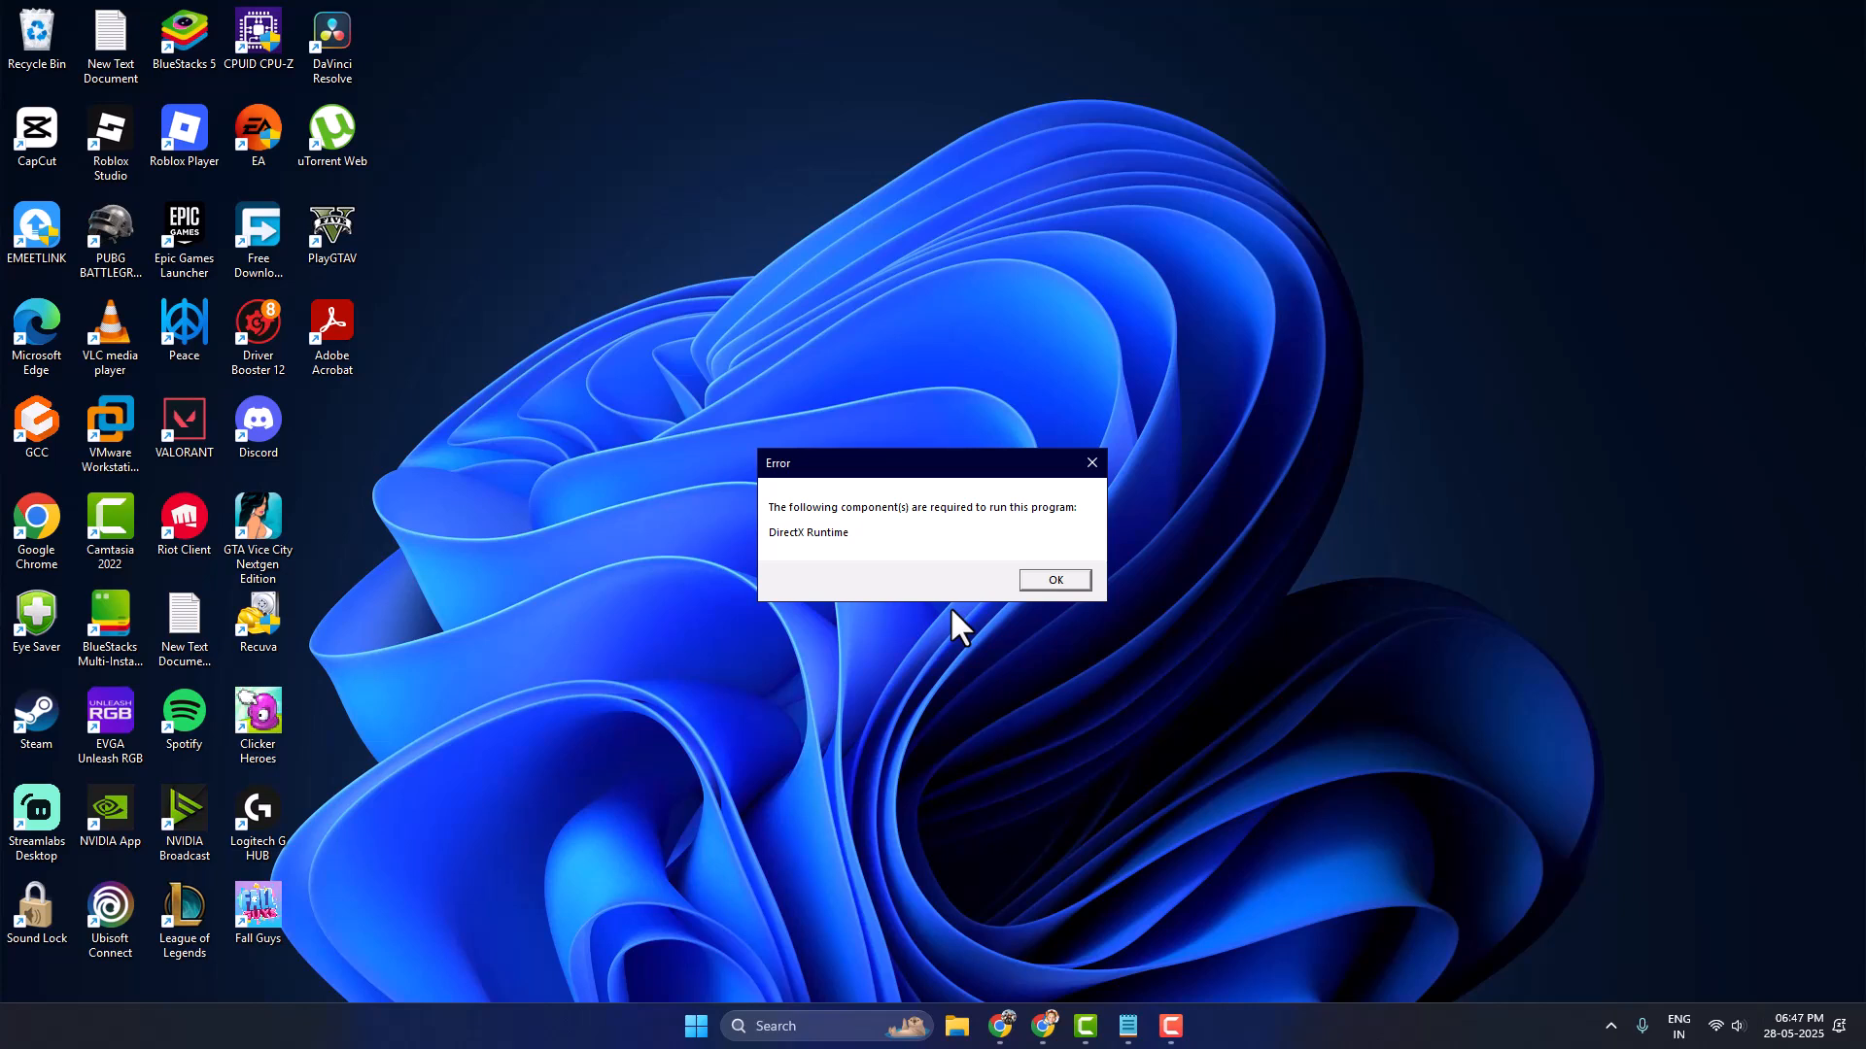
mouse_move(1013, 699)
type("services")
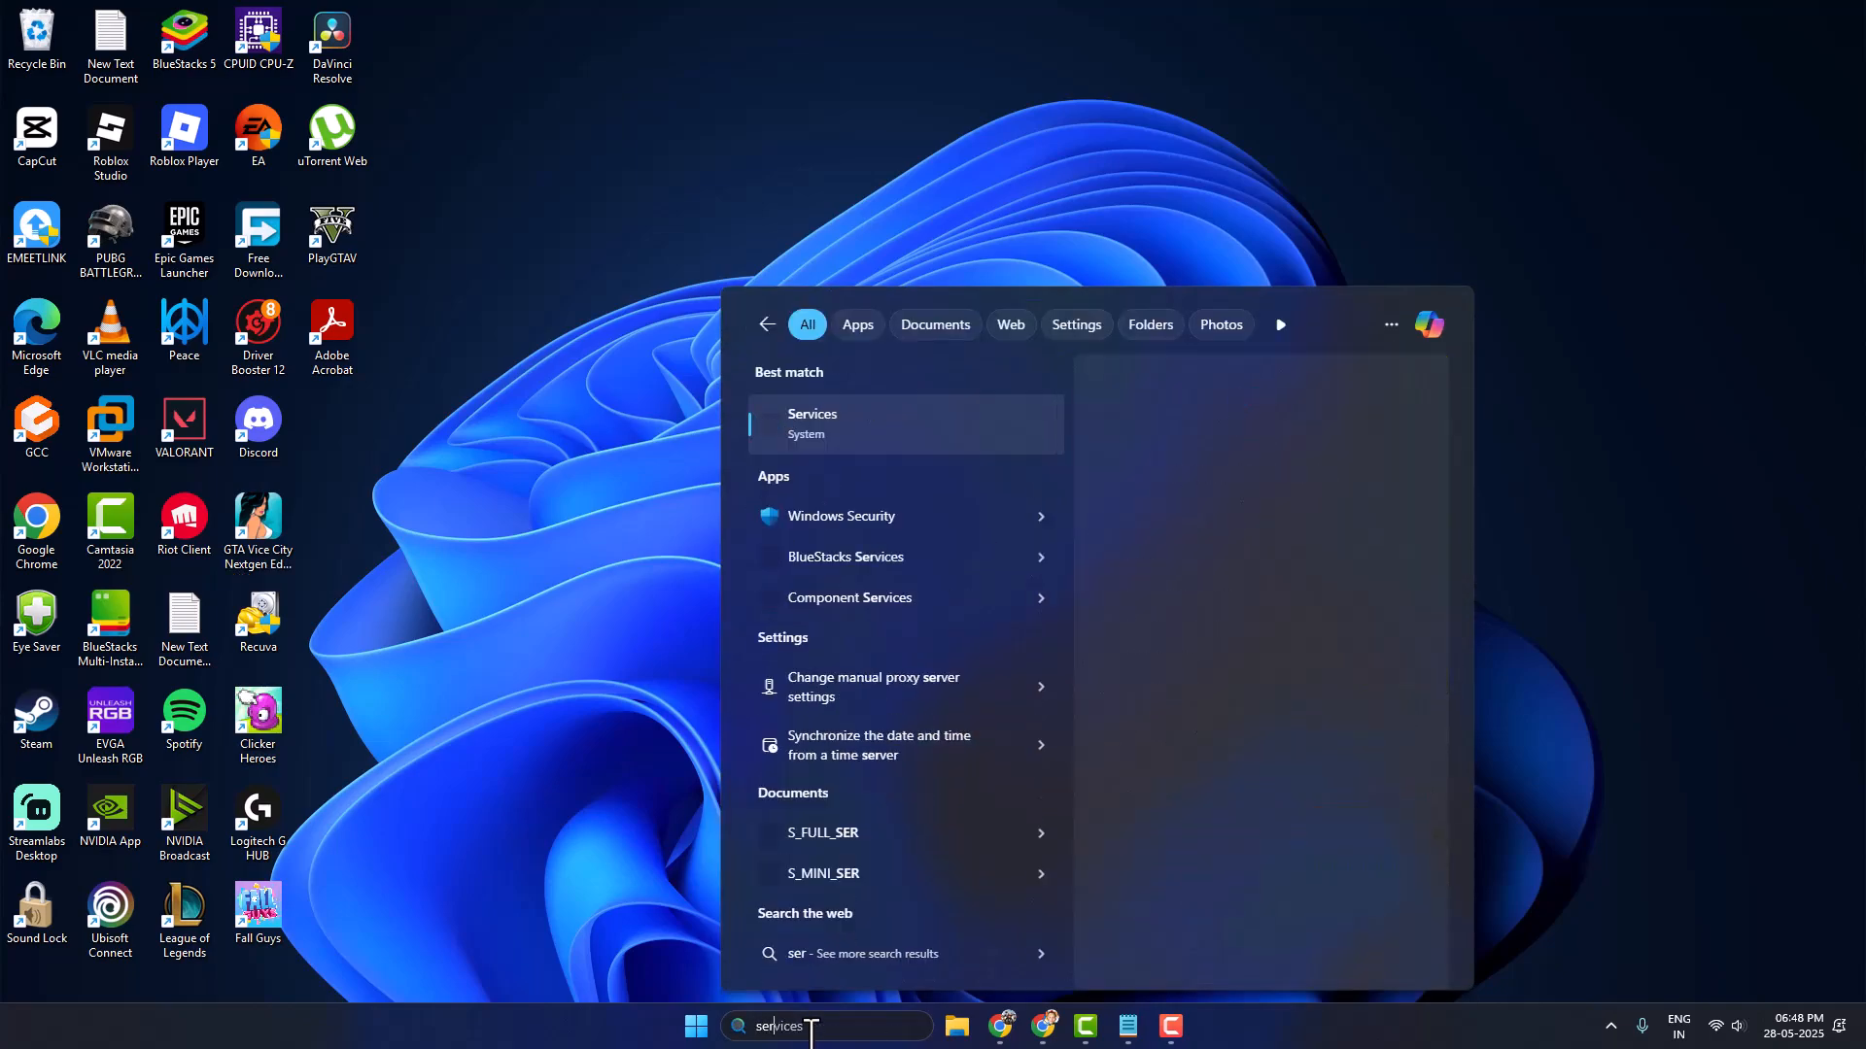
Step: Set the Virtual Disk service's startup type to Automatic in Services
left_click(812, 422)
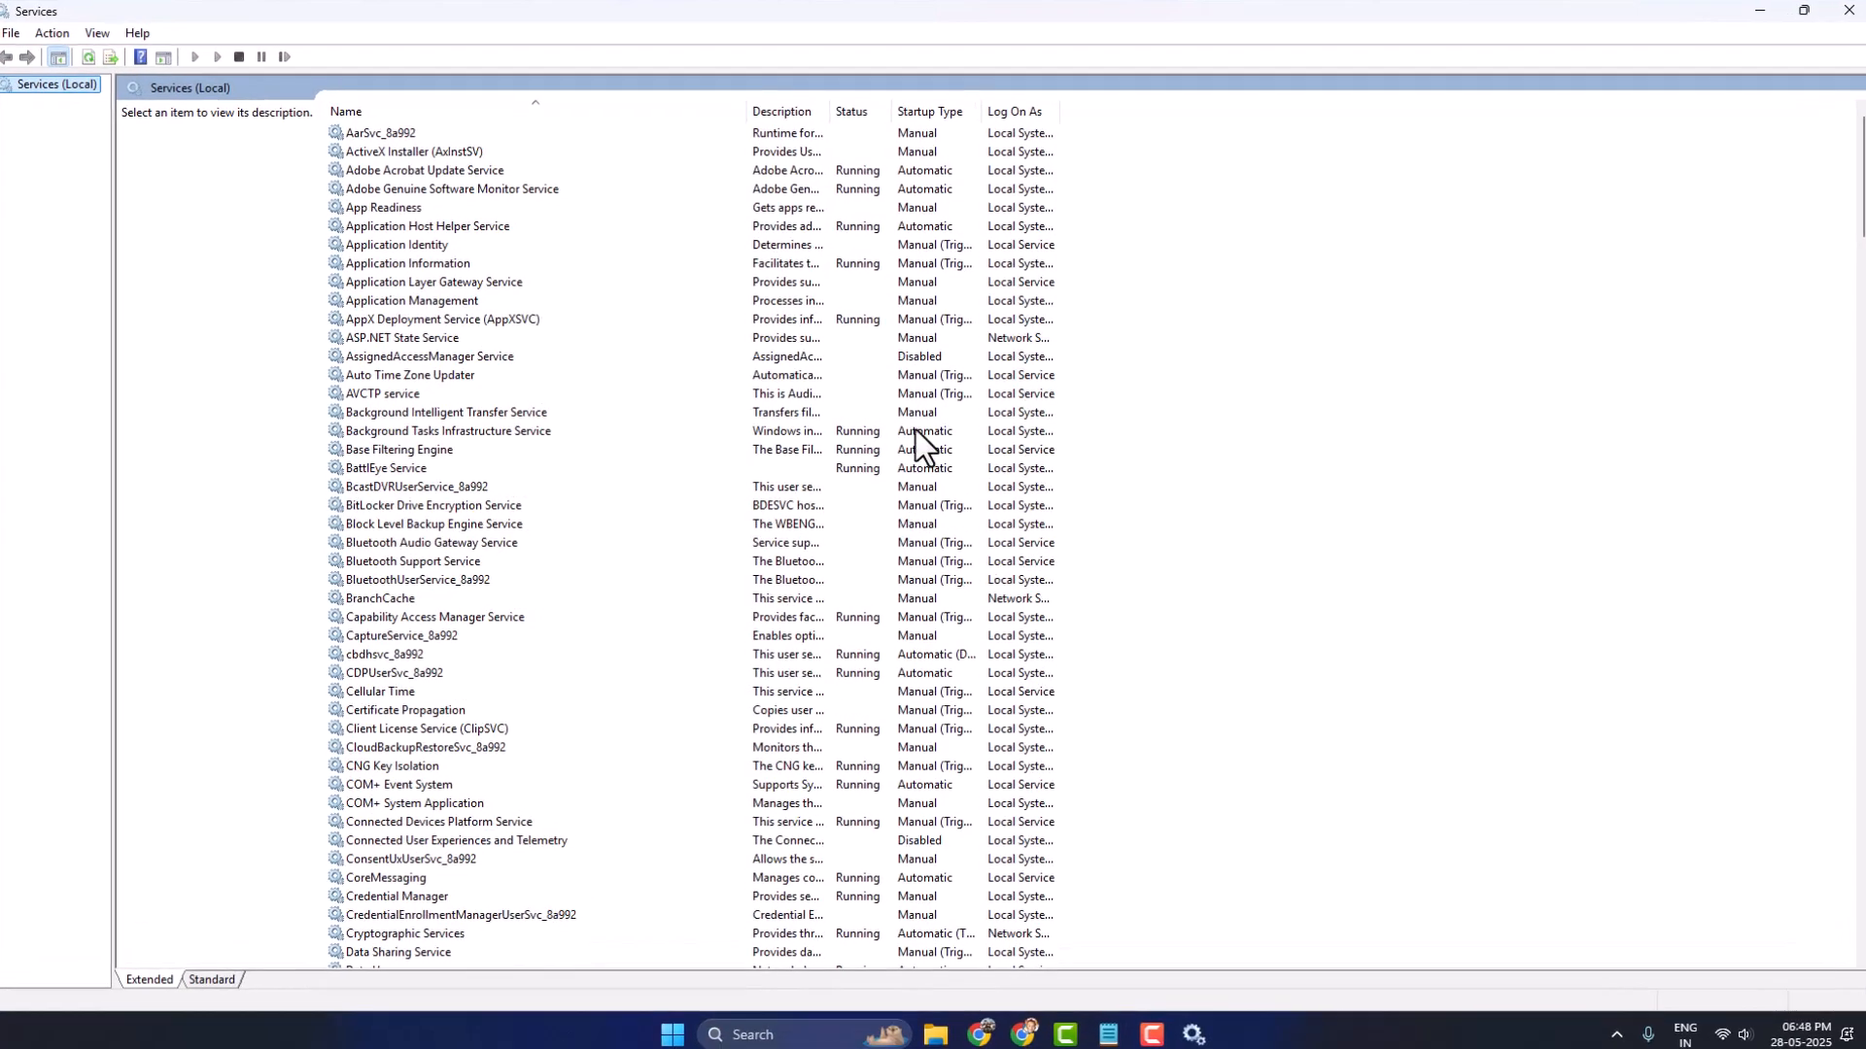
left_click(401, 337)
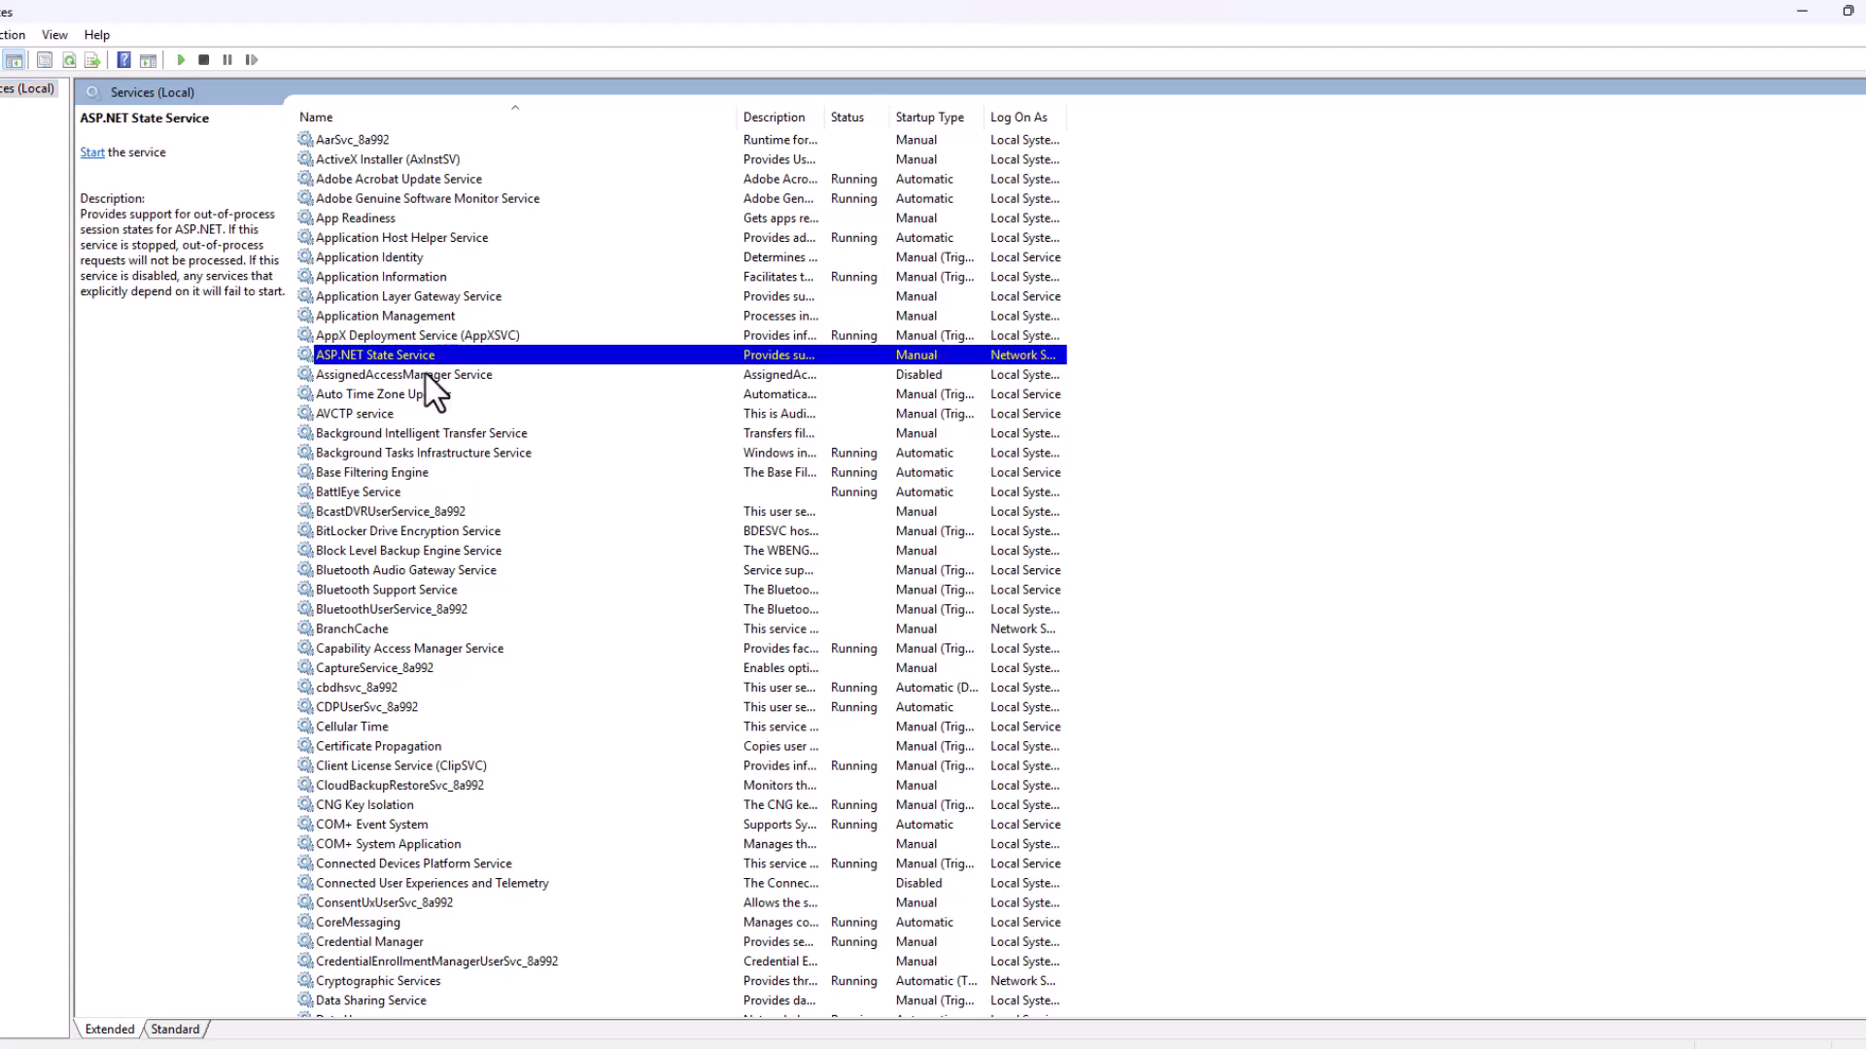
scroll("down", 3)
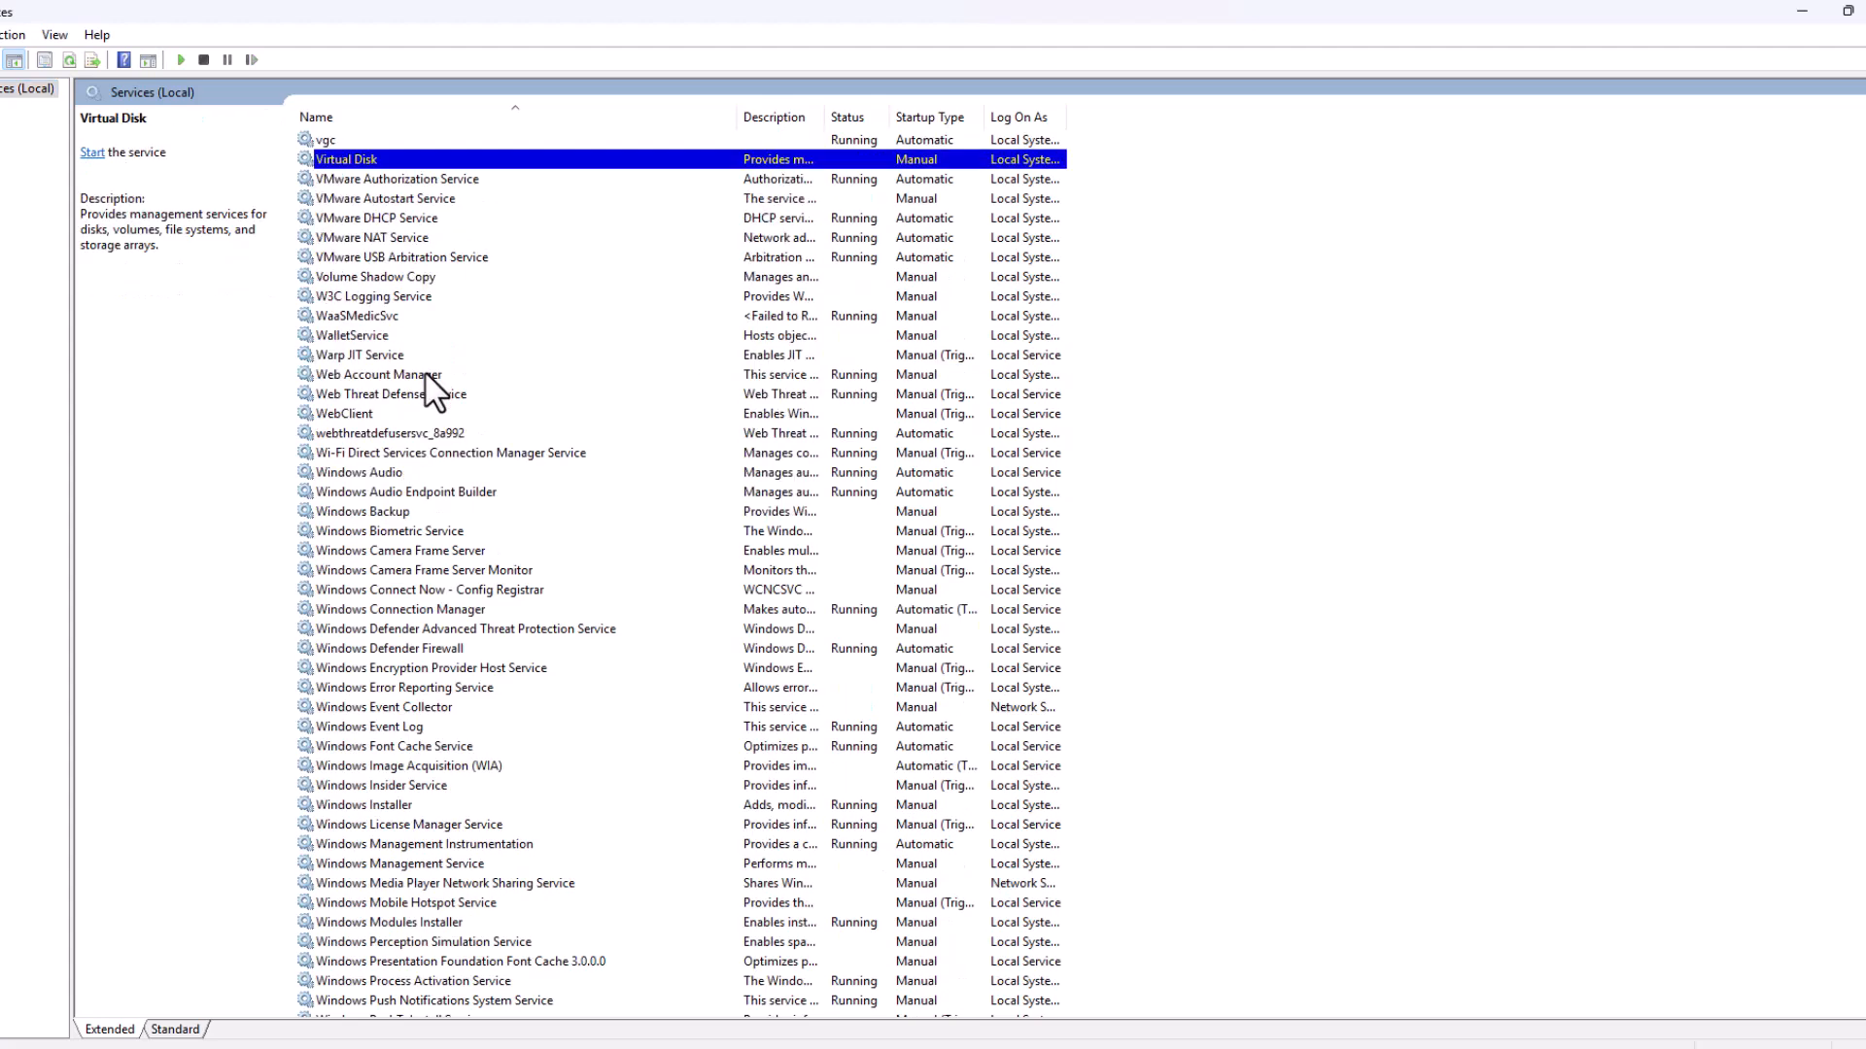
double_click(345, 158)
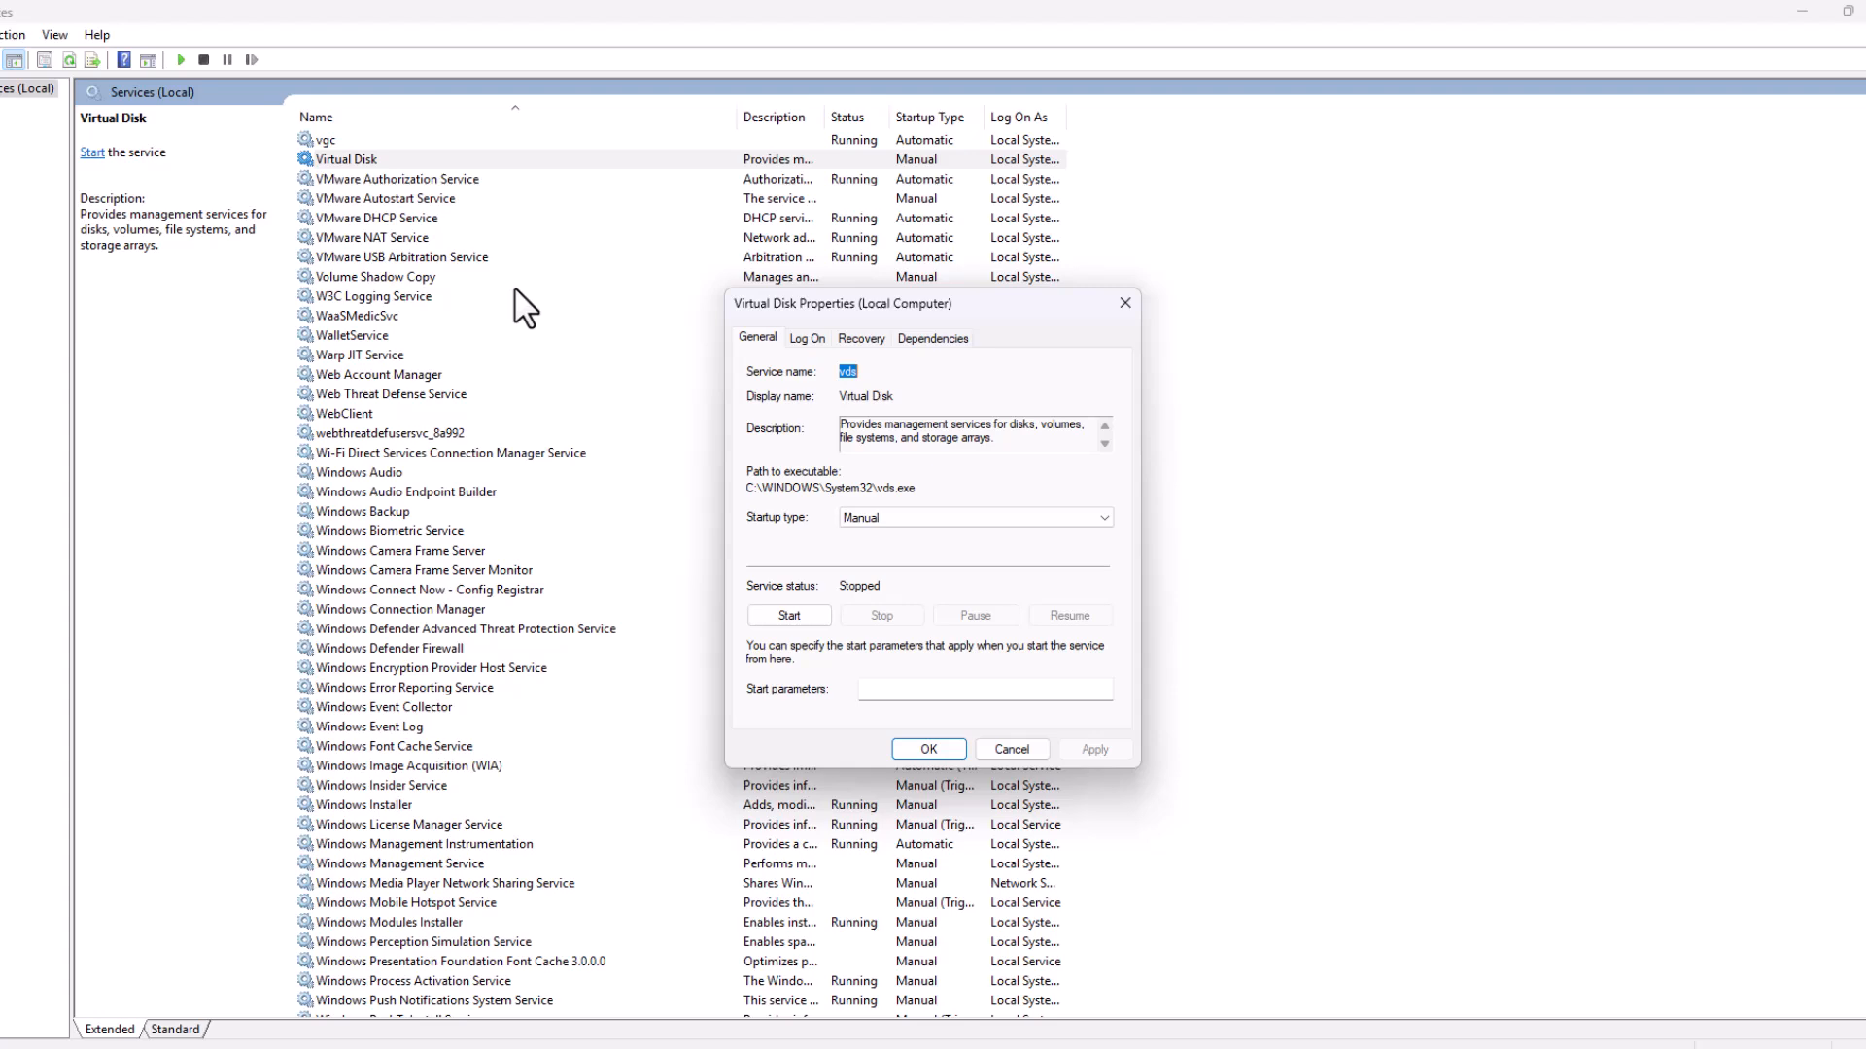
left_click(974, 516)
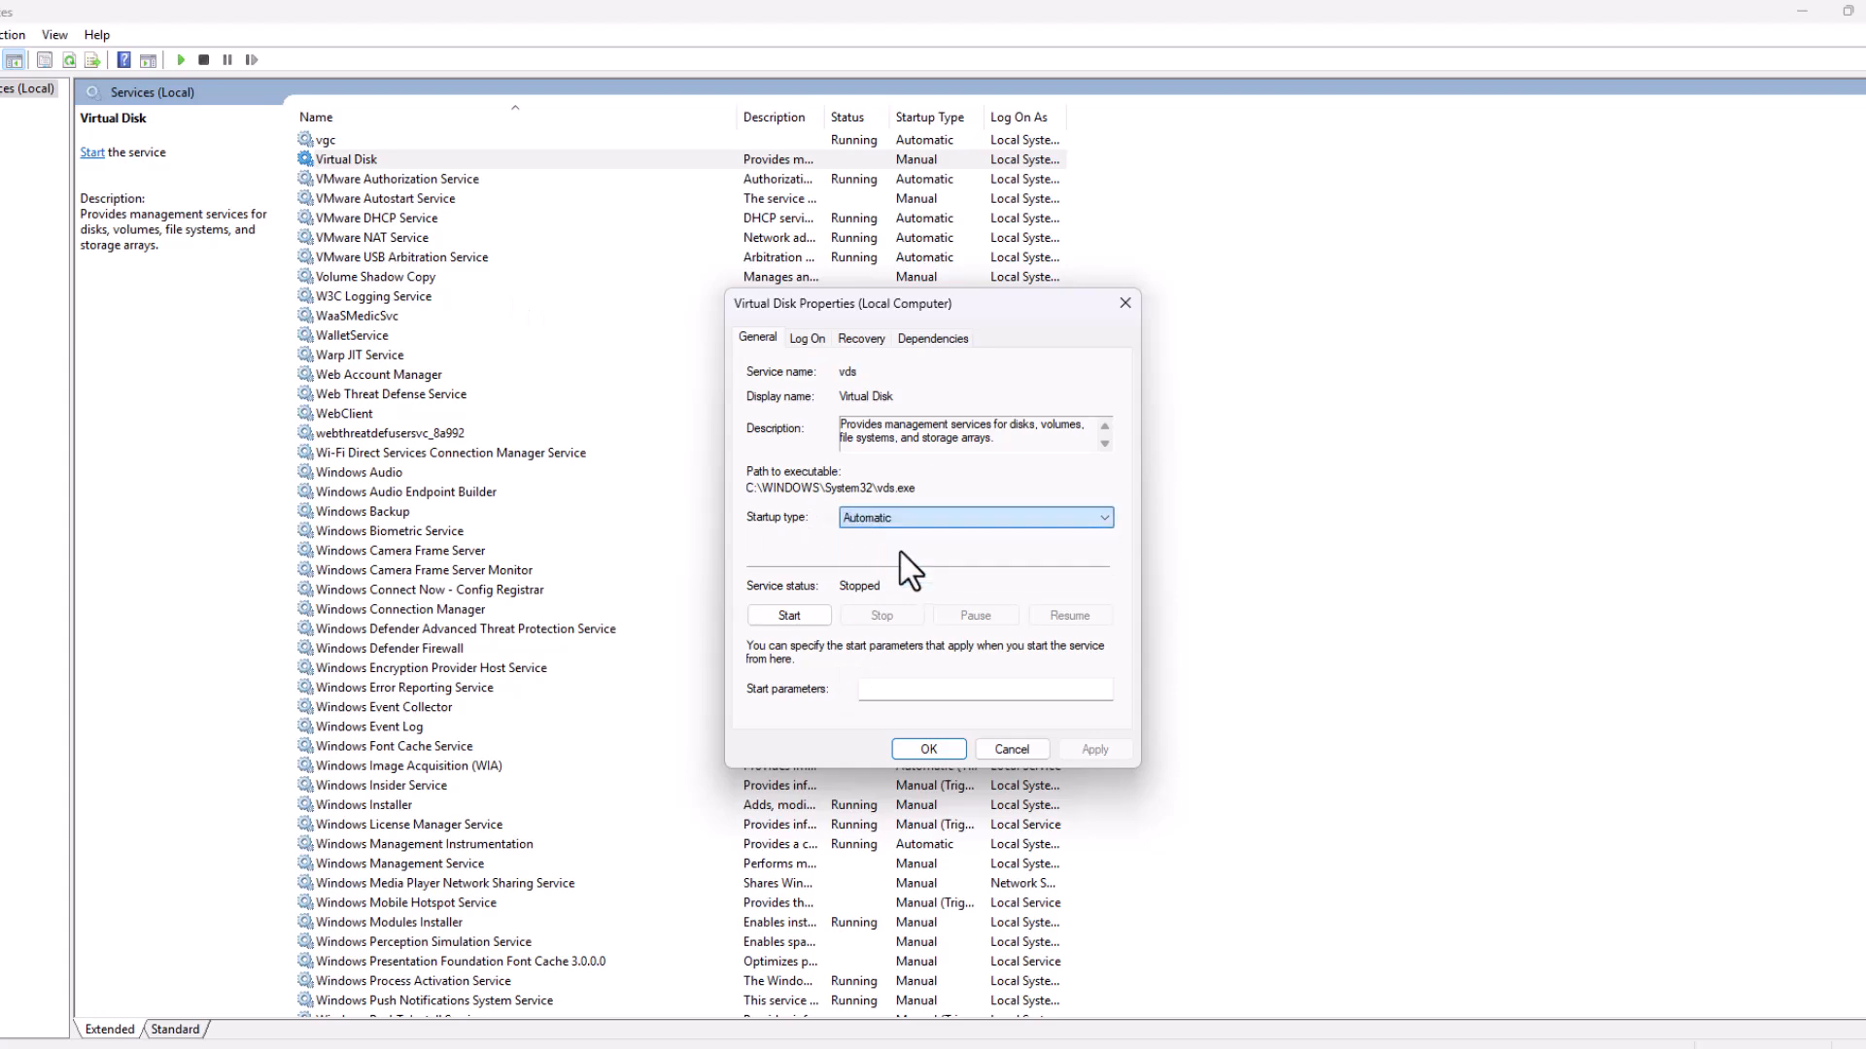
left_click(927, 749)
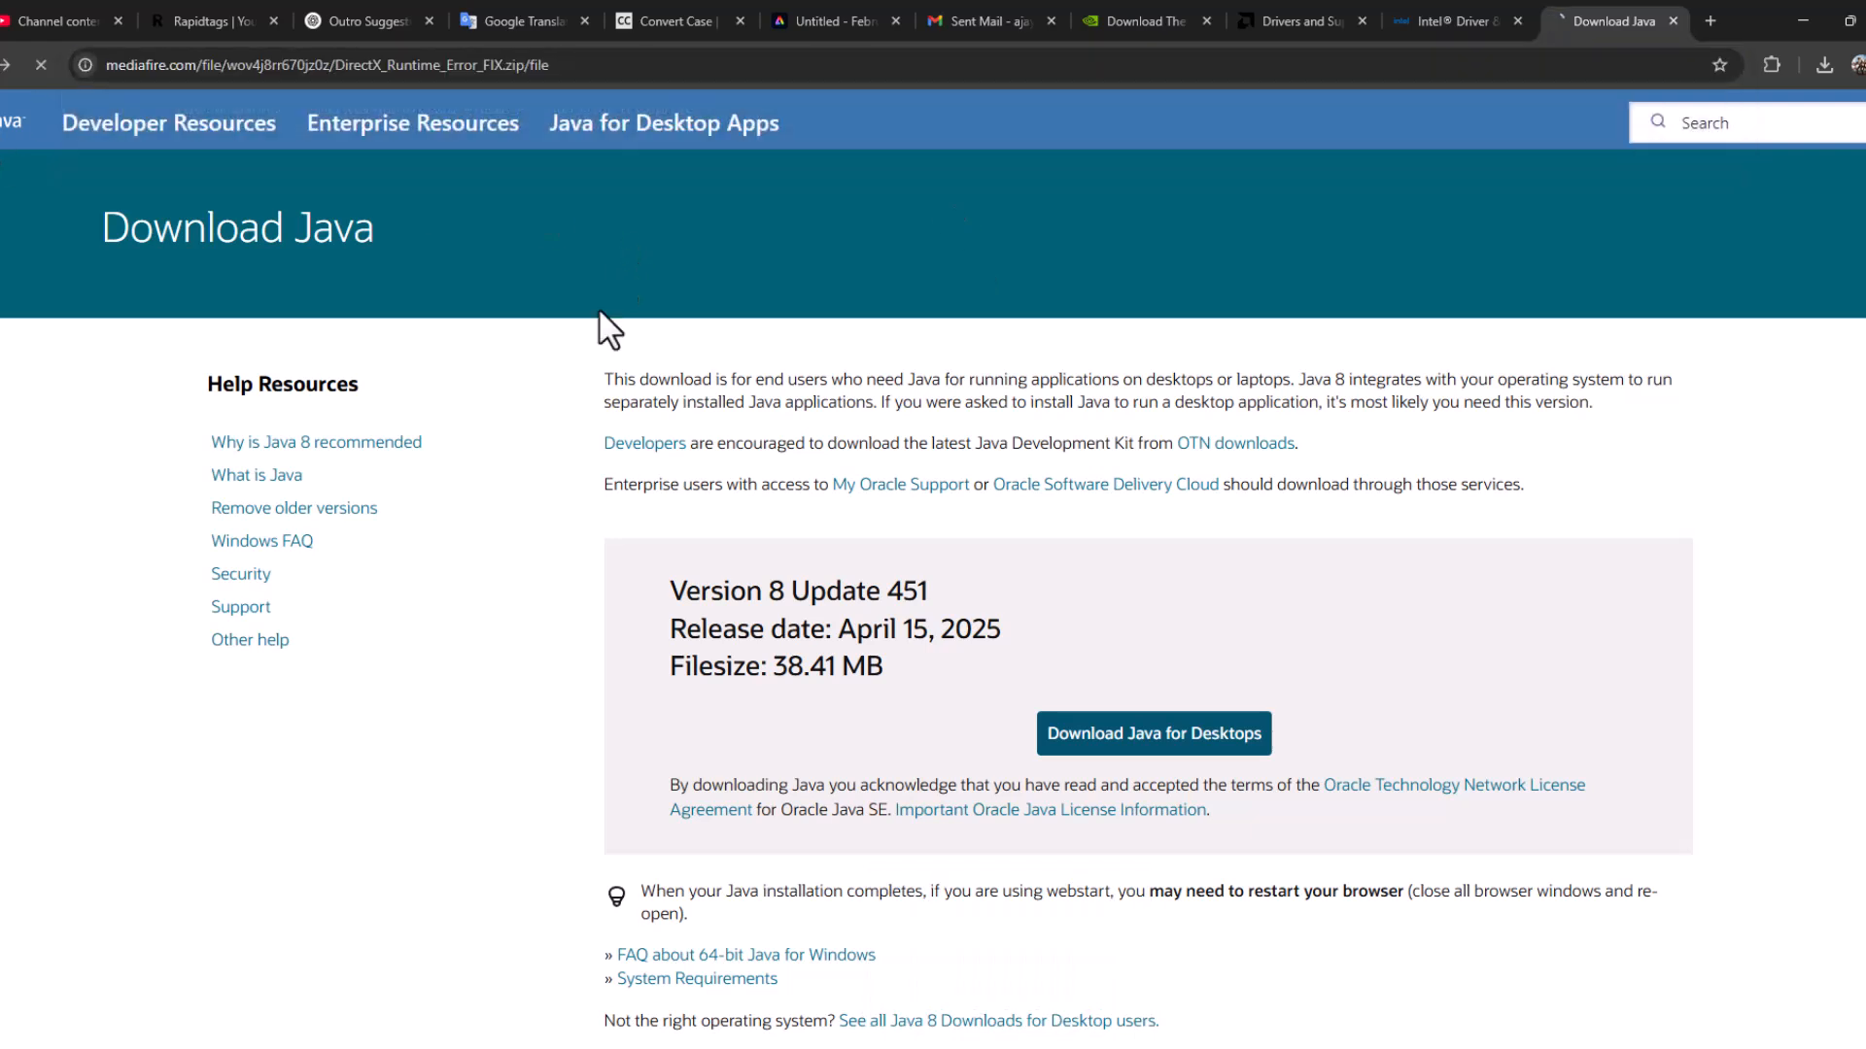
Step: Download the 45.84MB DirectX Runtime Error FIX zip from MediaFire and check the downloads list
left_click(1612, 20)
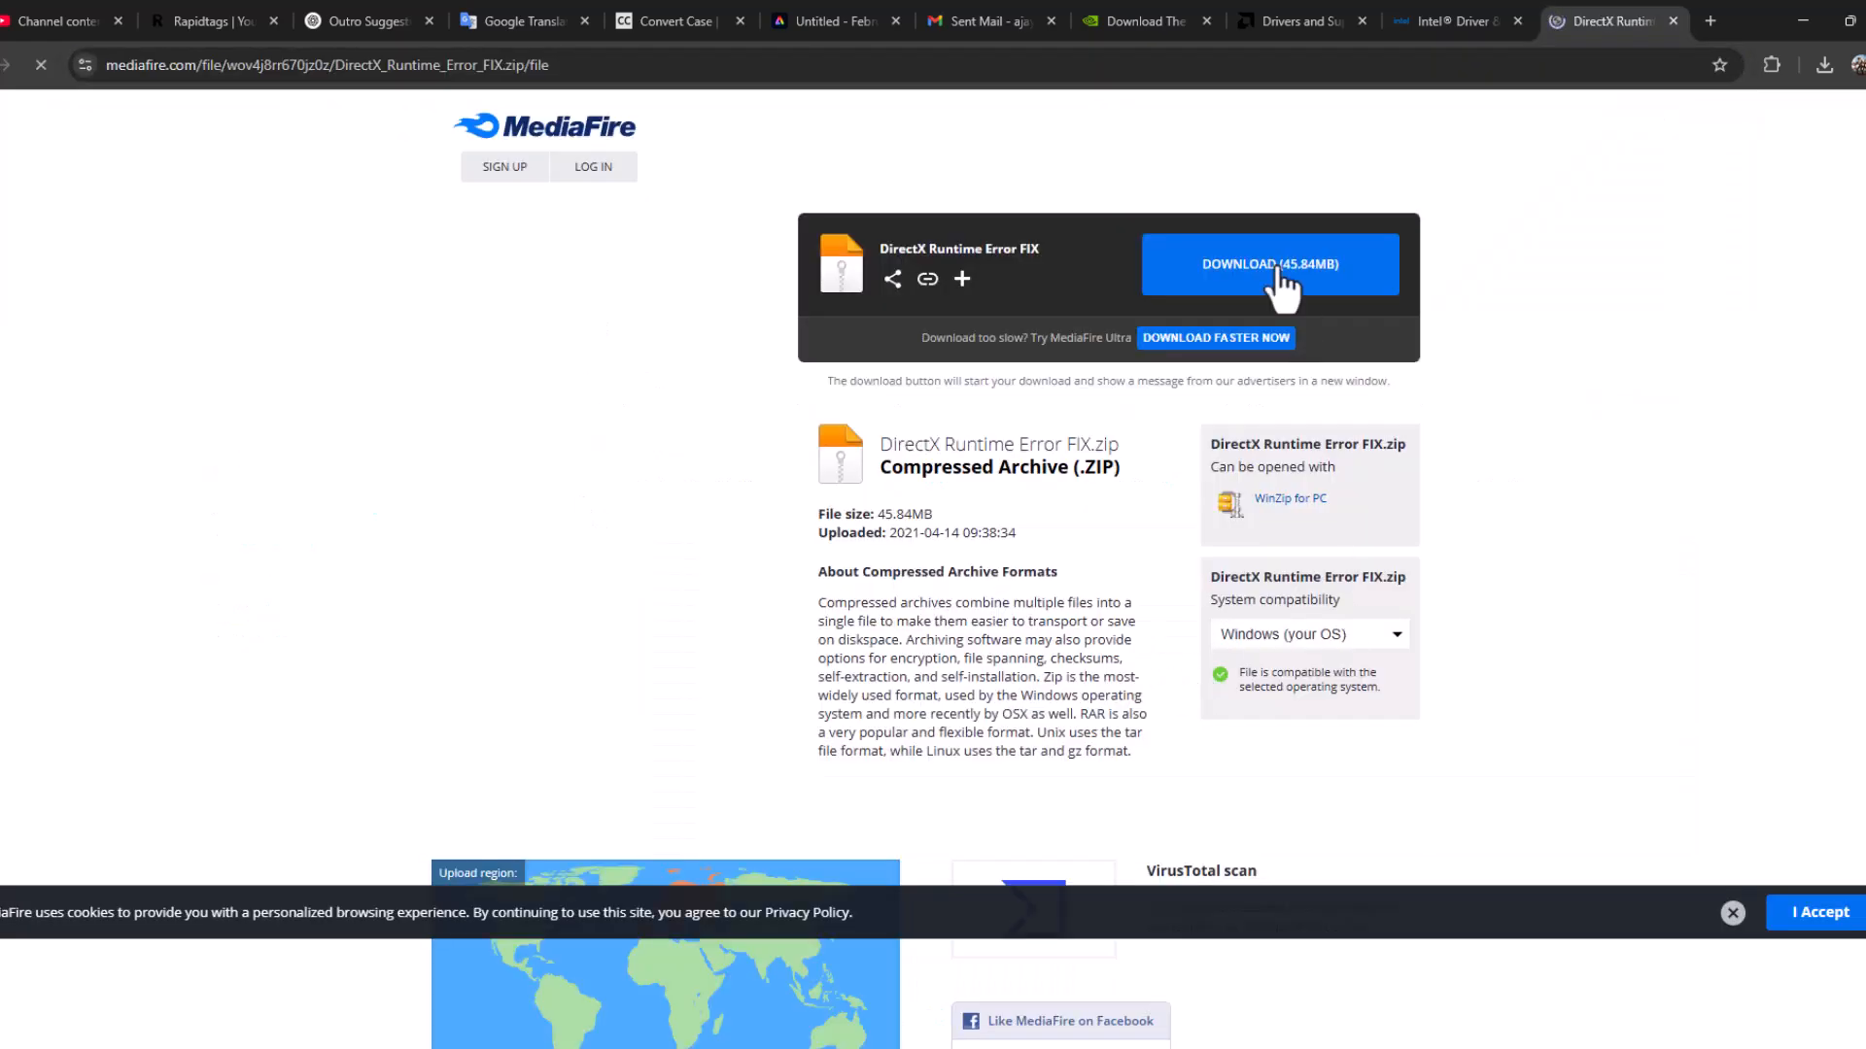
left_click(1271, 264)
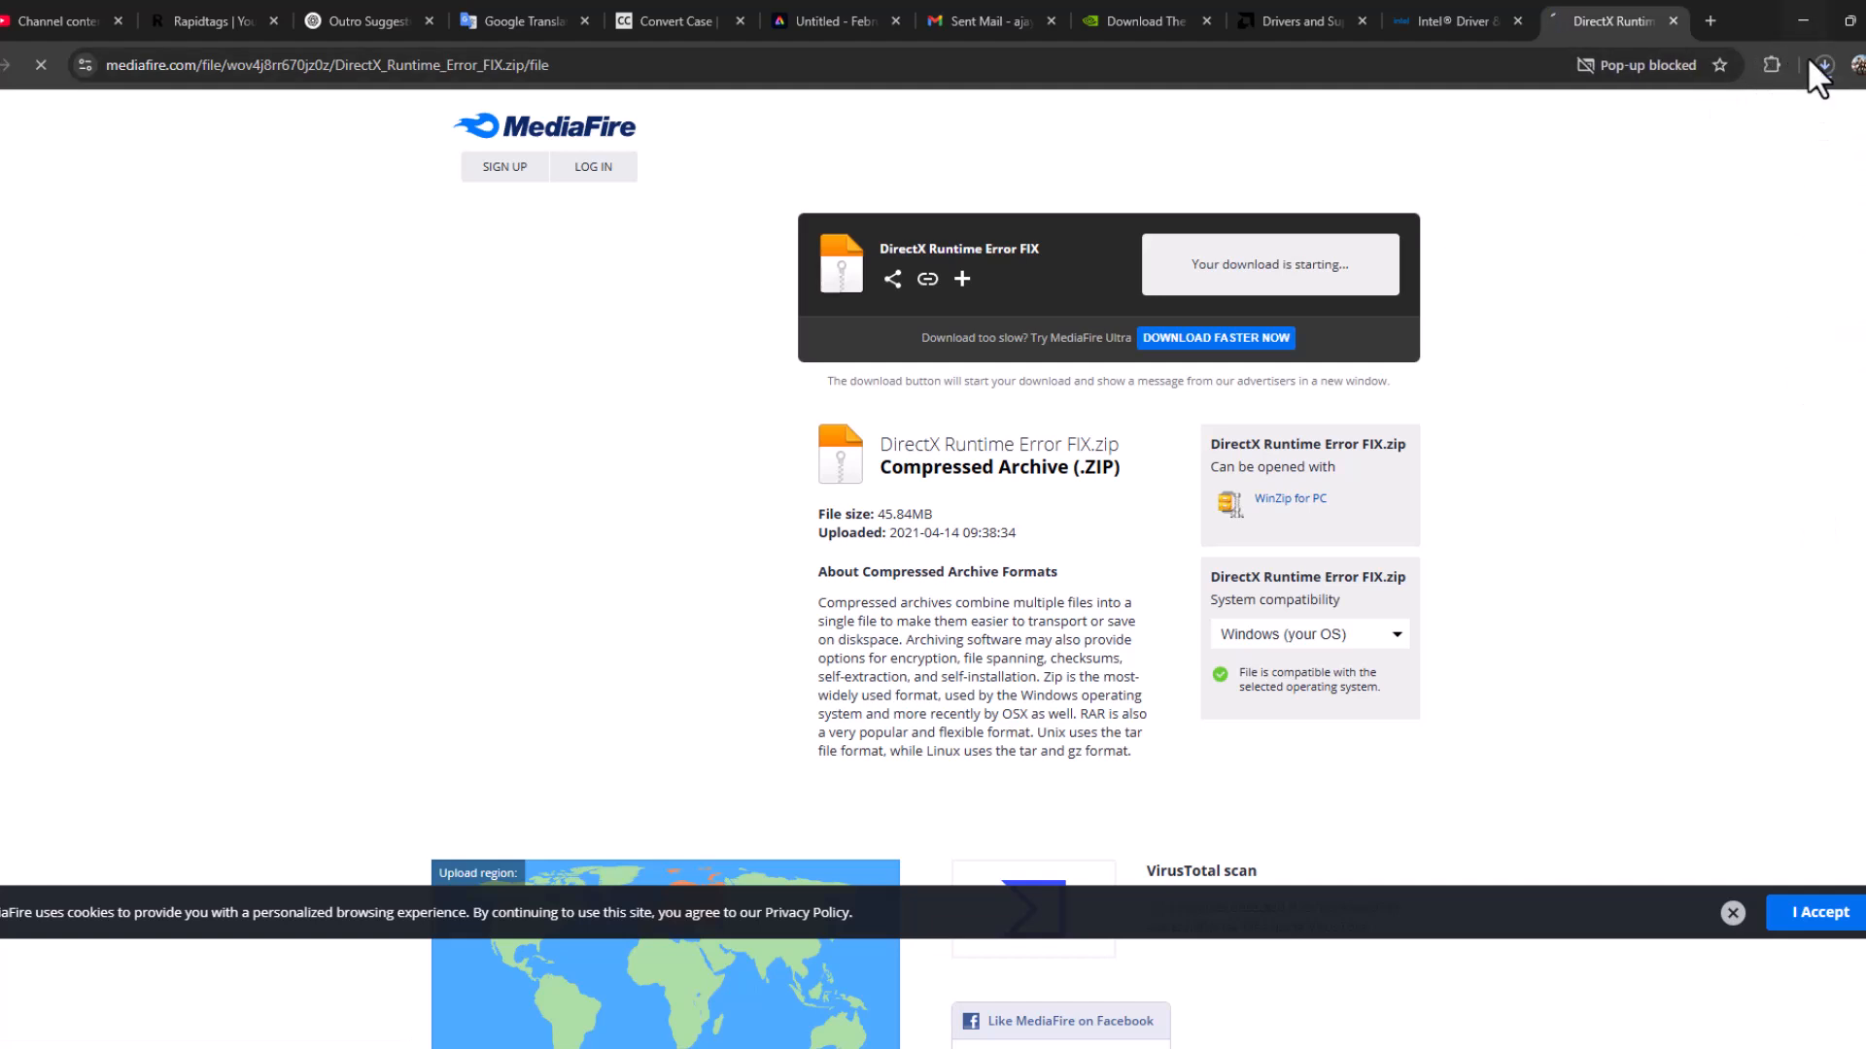
left_click(1823, 65)
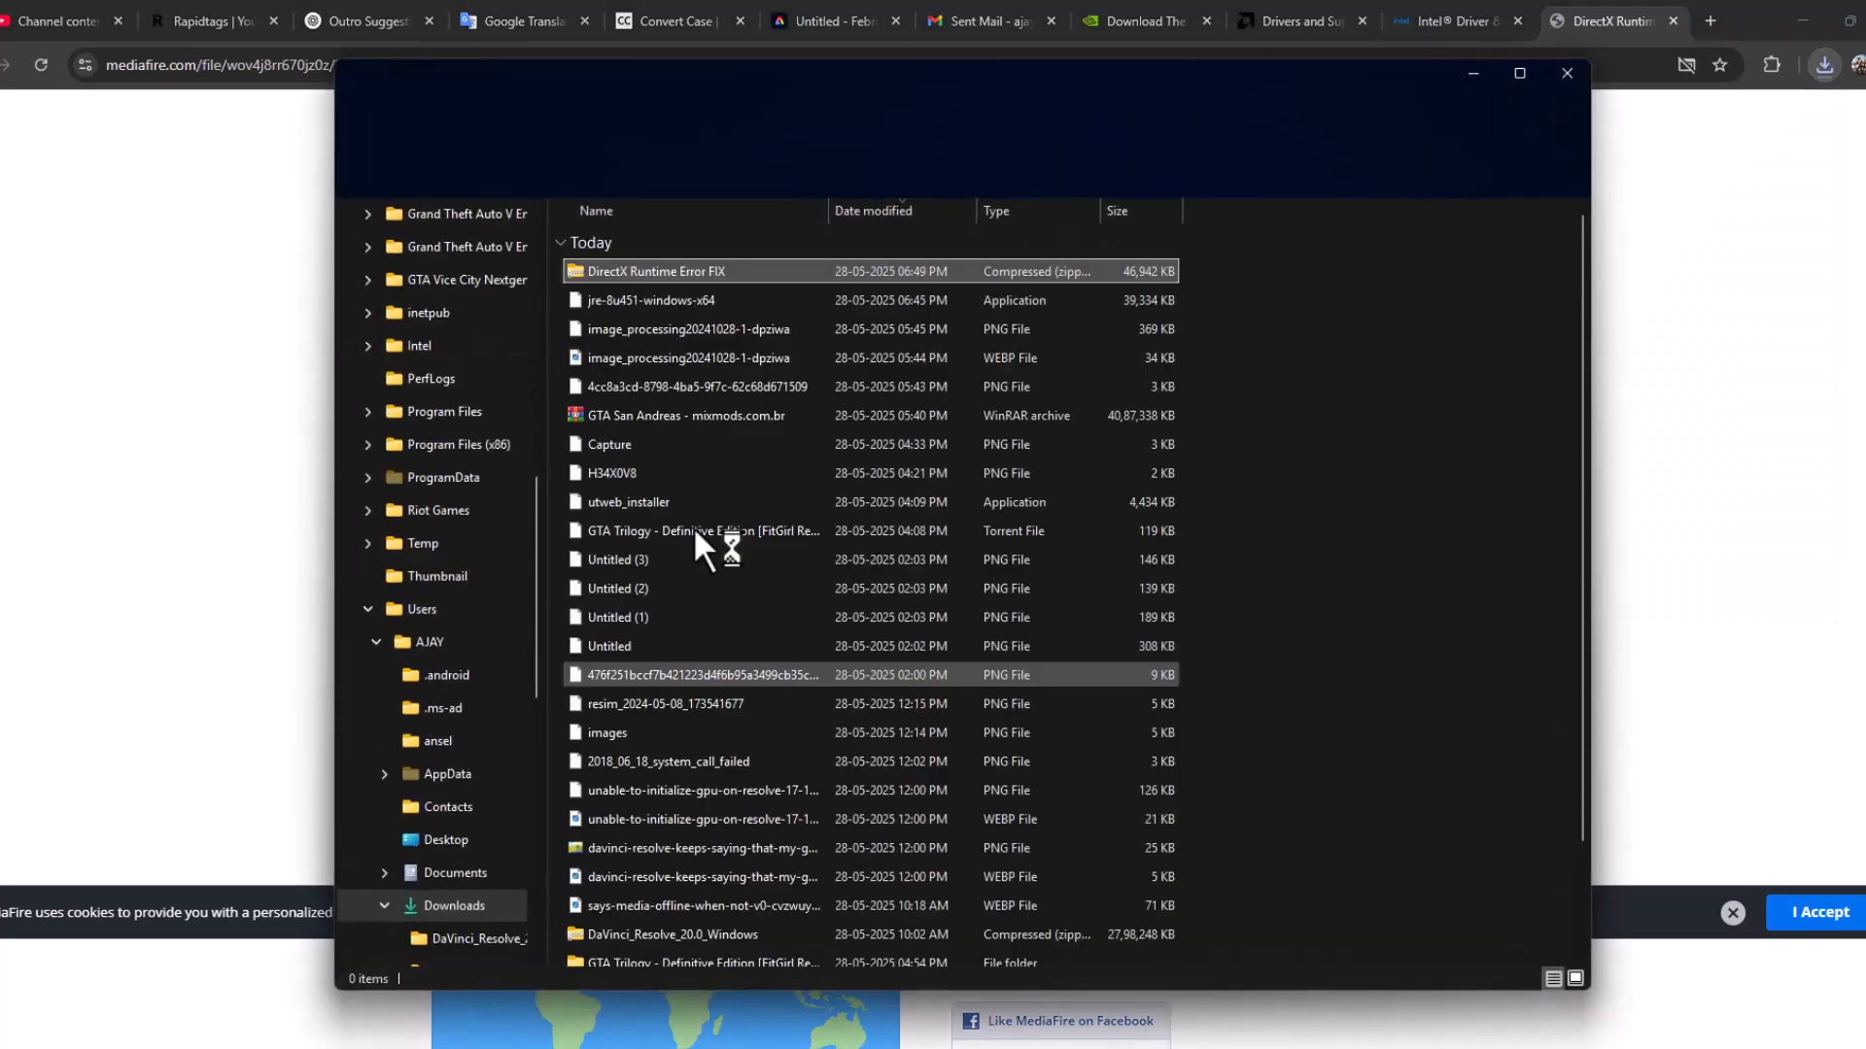
Step: Extract All on the DirectX Runtime Error FIX zip into its suggested folder
right_click(654, 270)
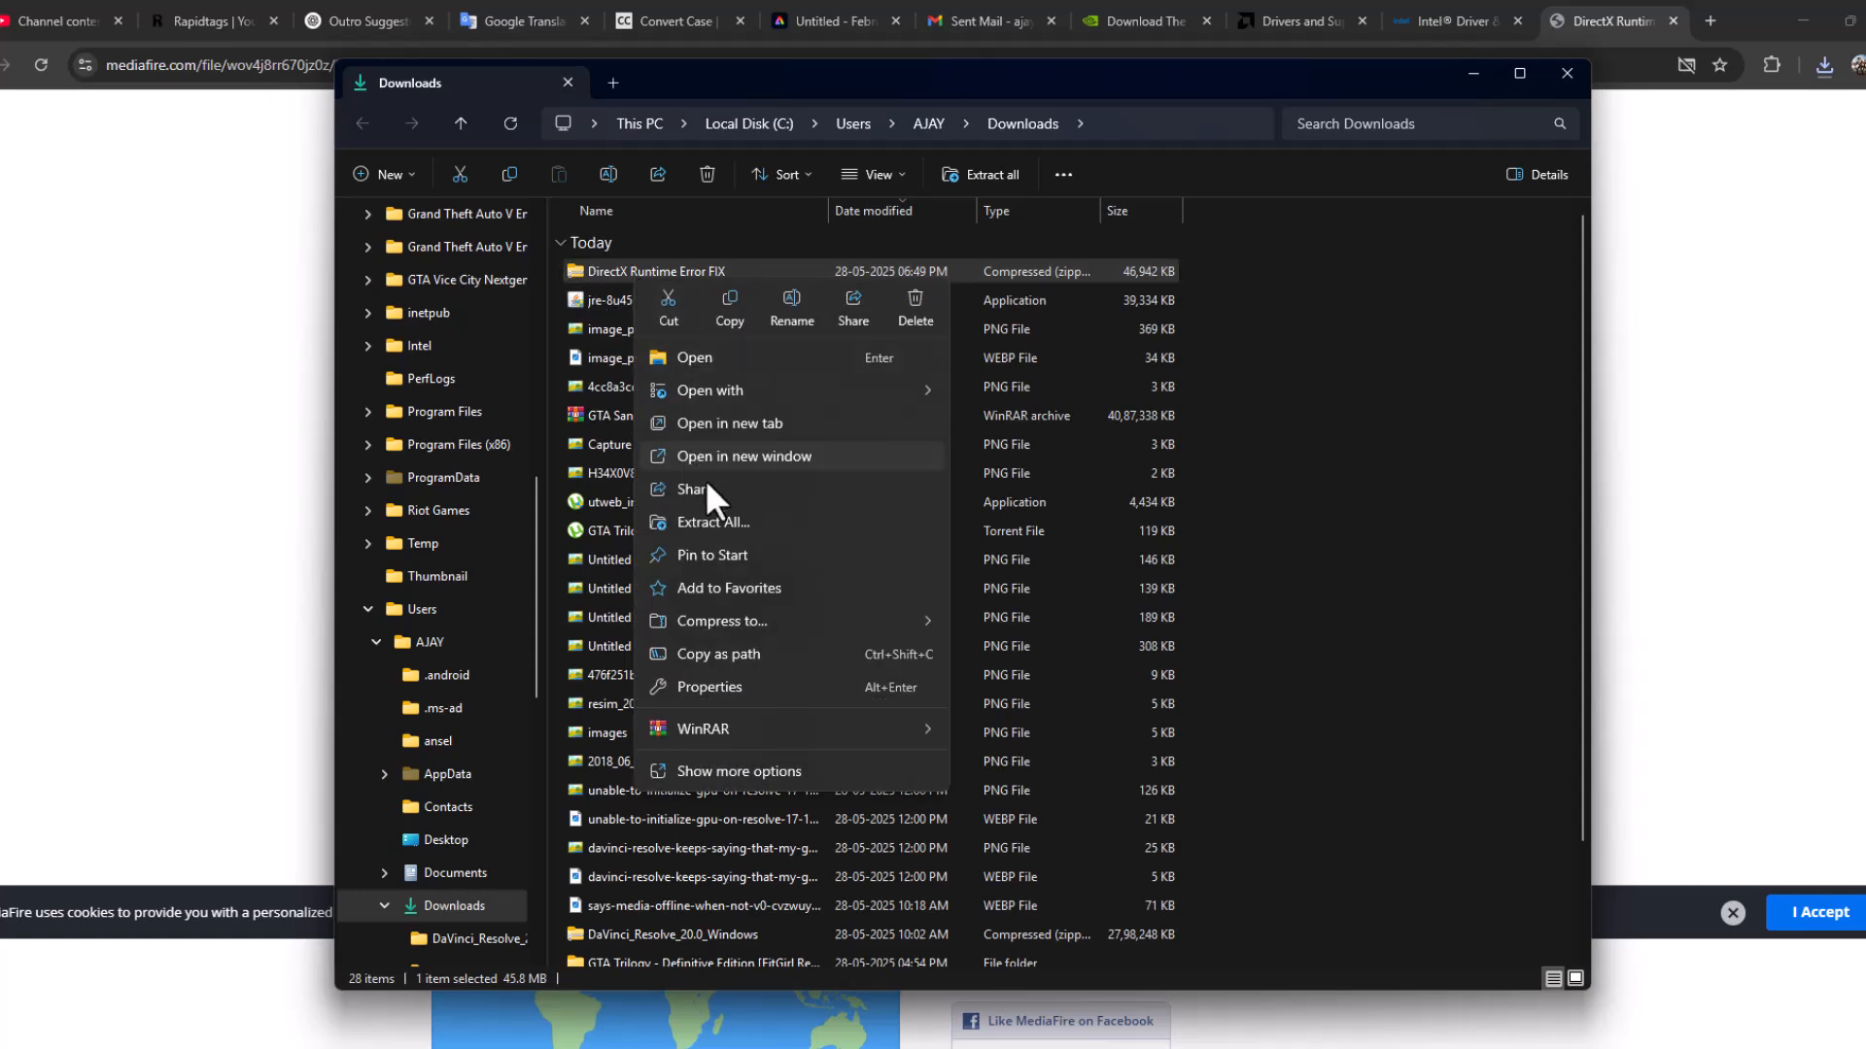
left_click(711, 523)
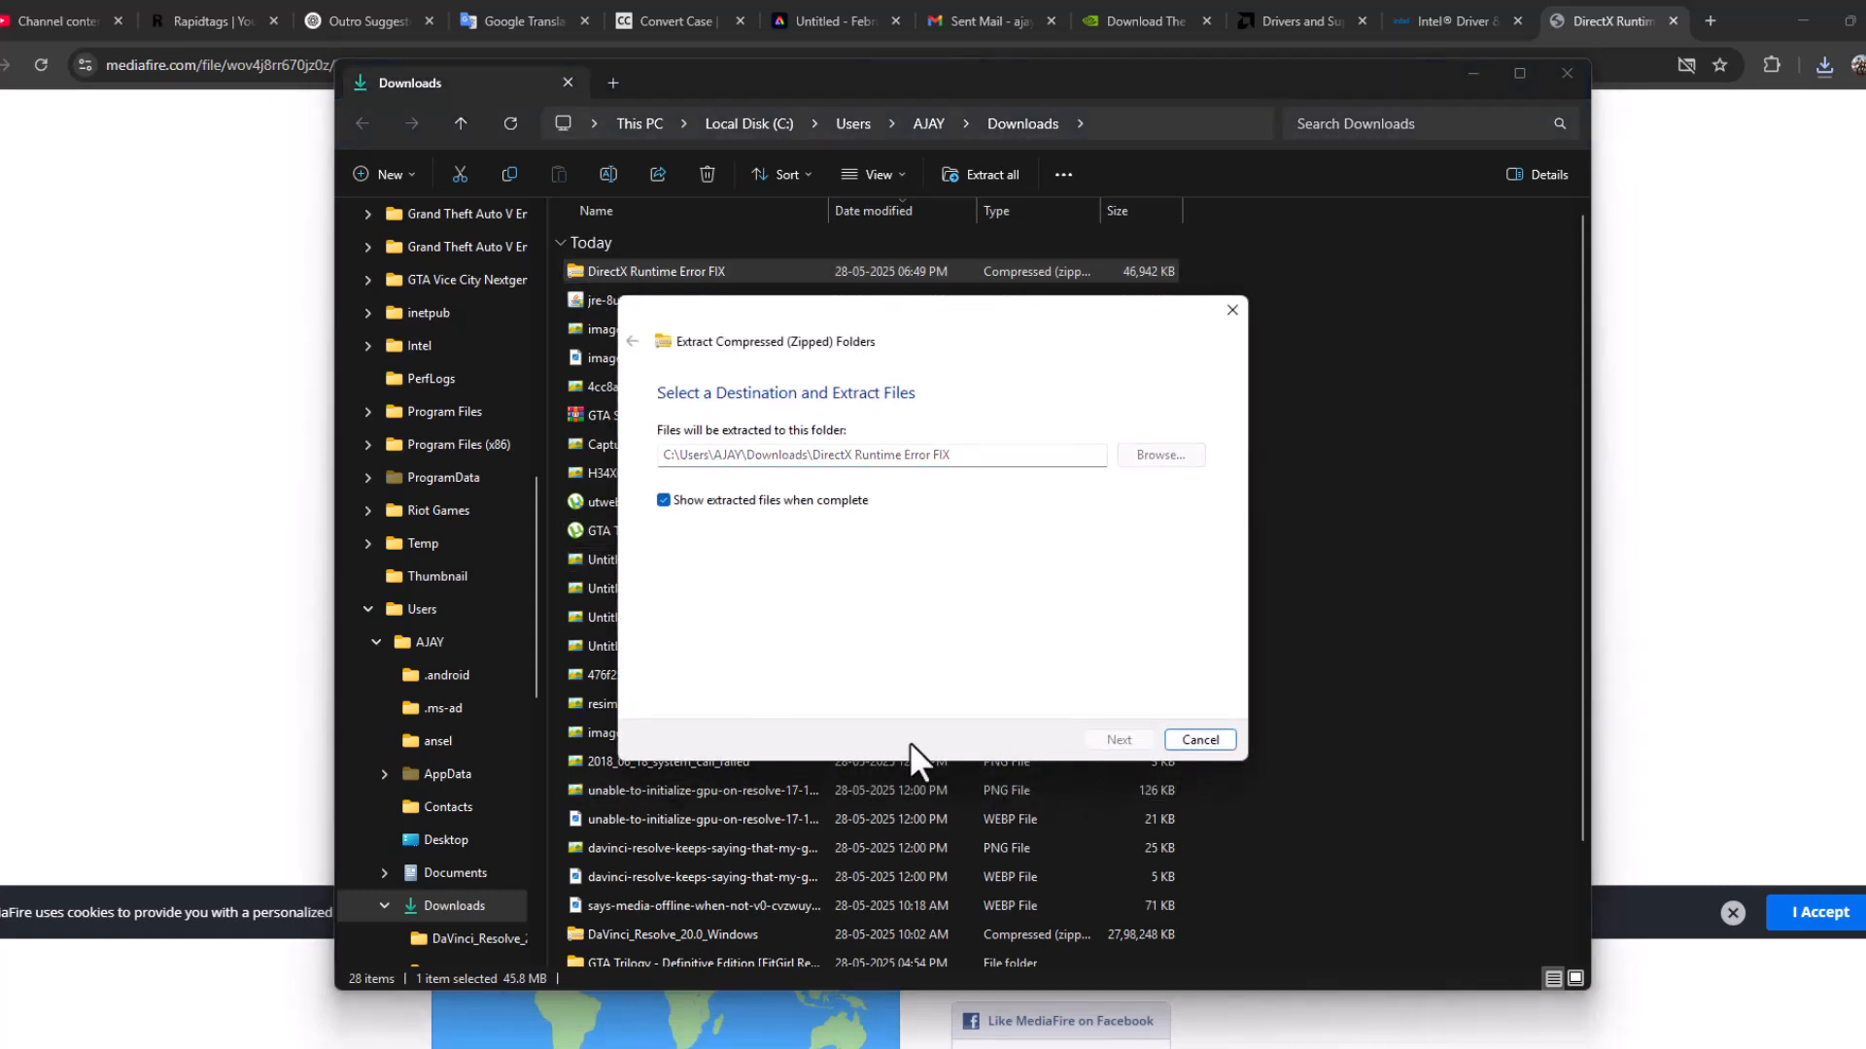
left_click(1117, 738)
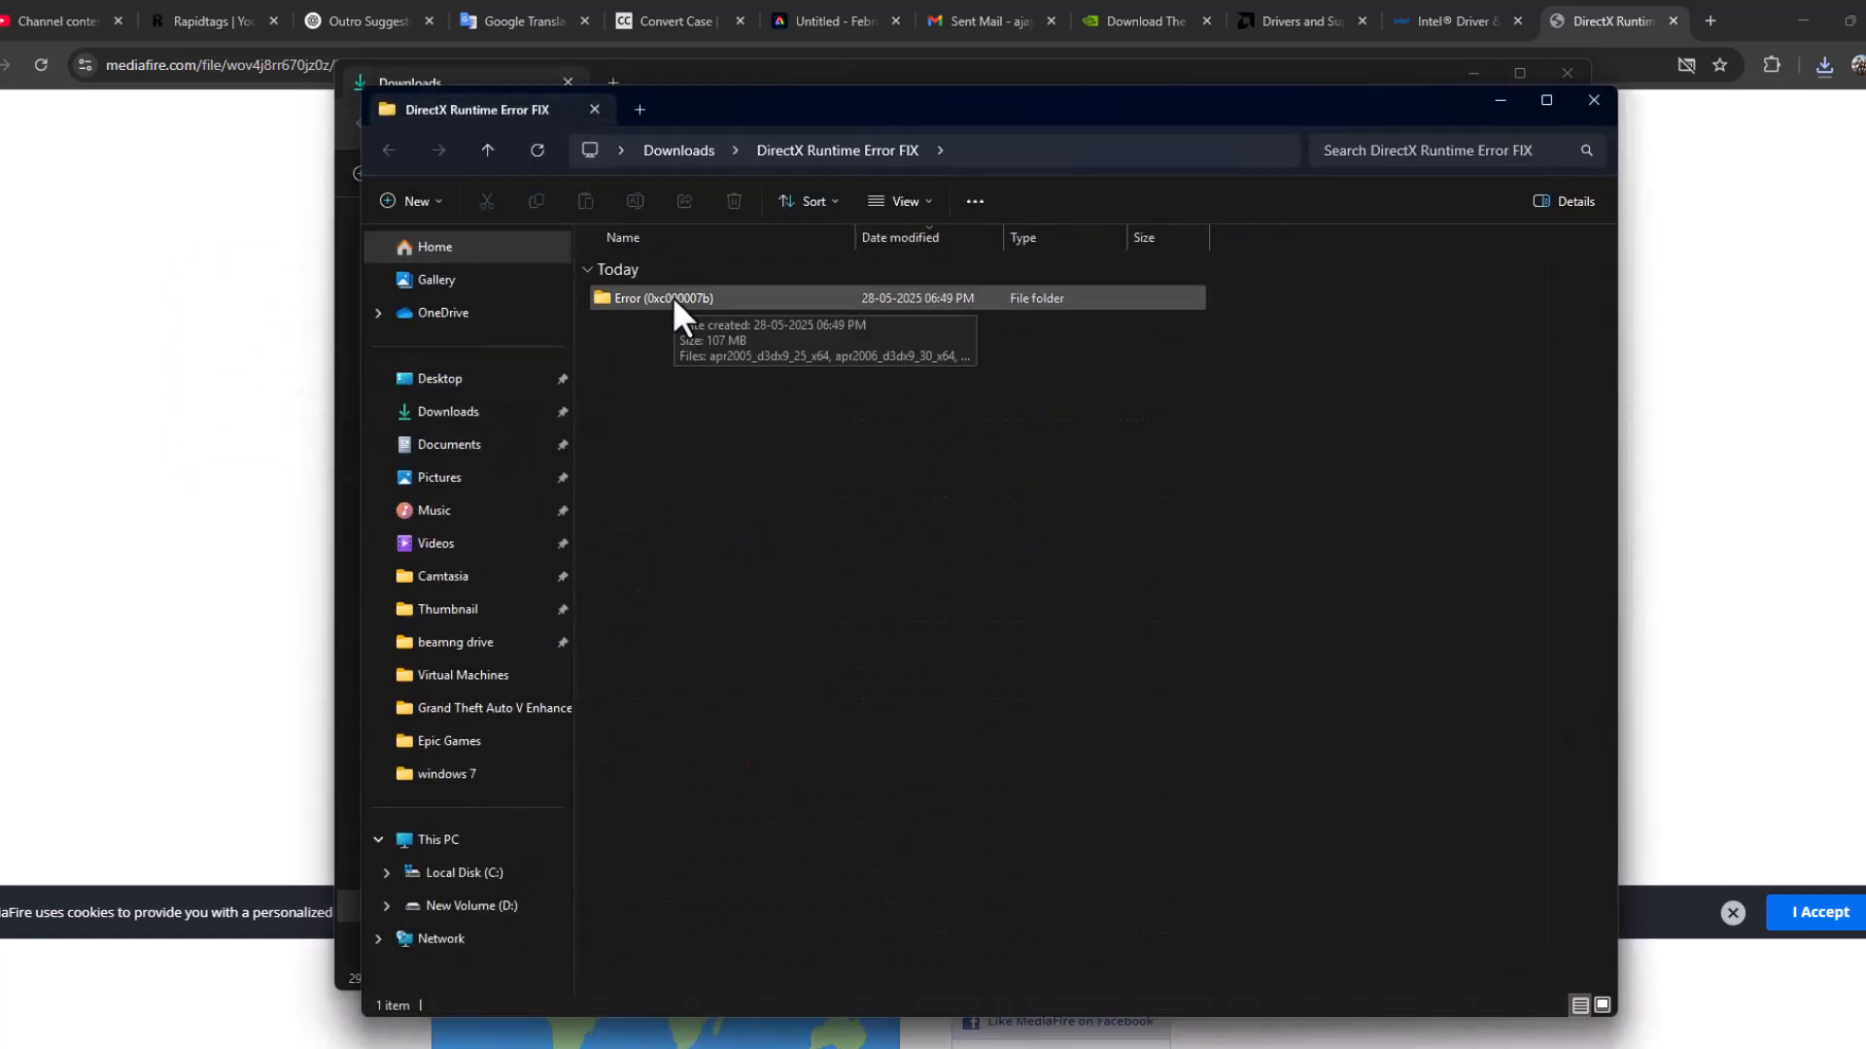
Step: Open the extracted Error (0xc000007b) folder, then close the Downloads window
double_click(662, 297)
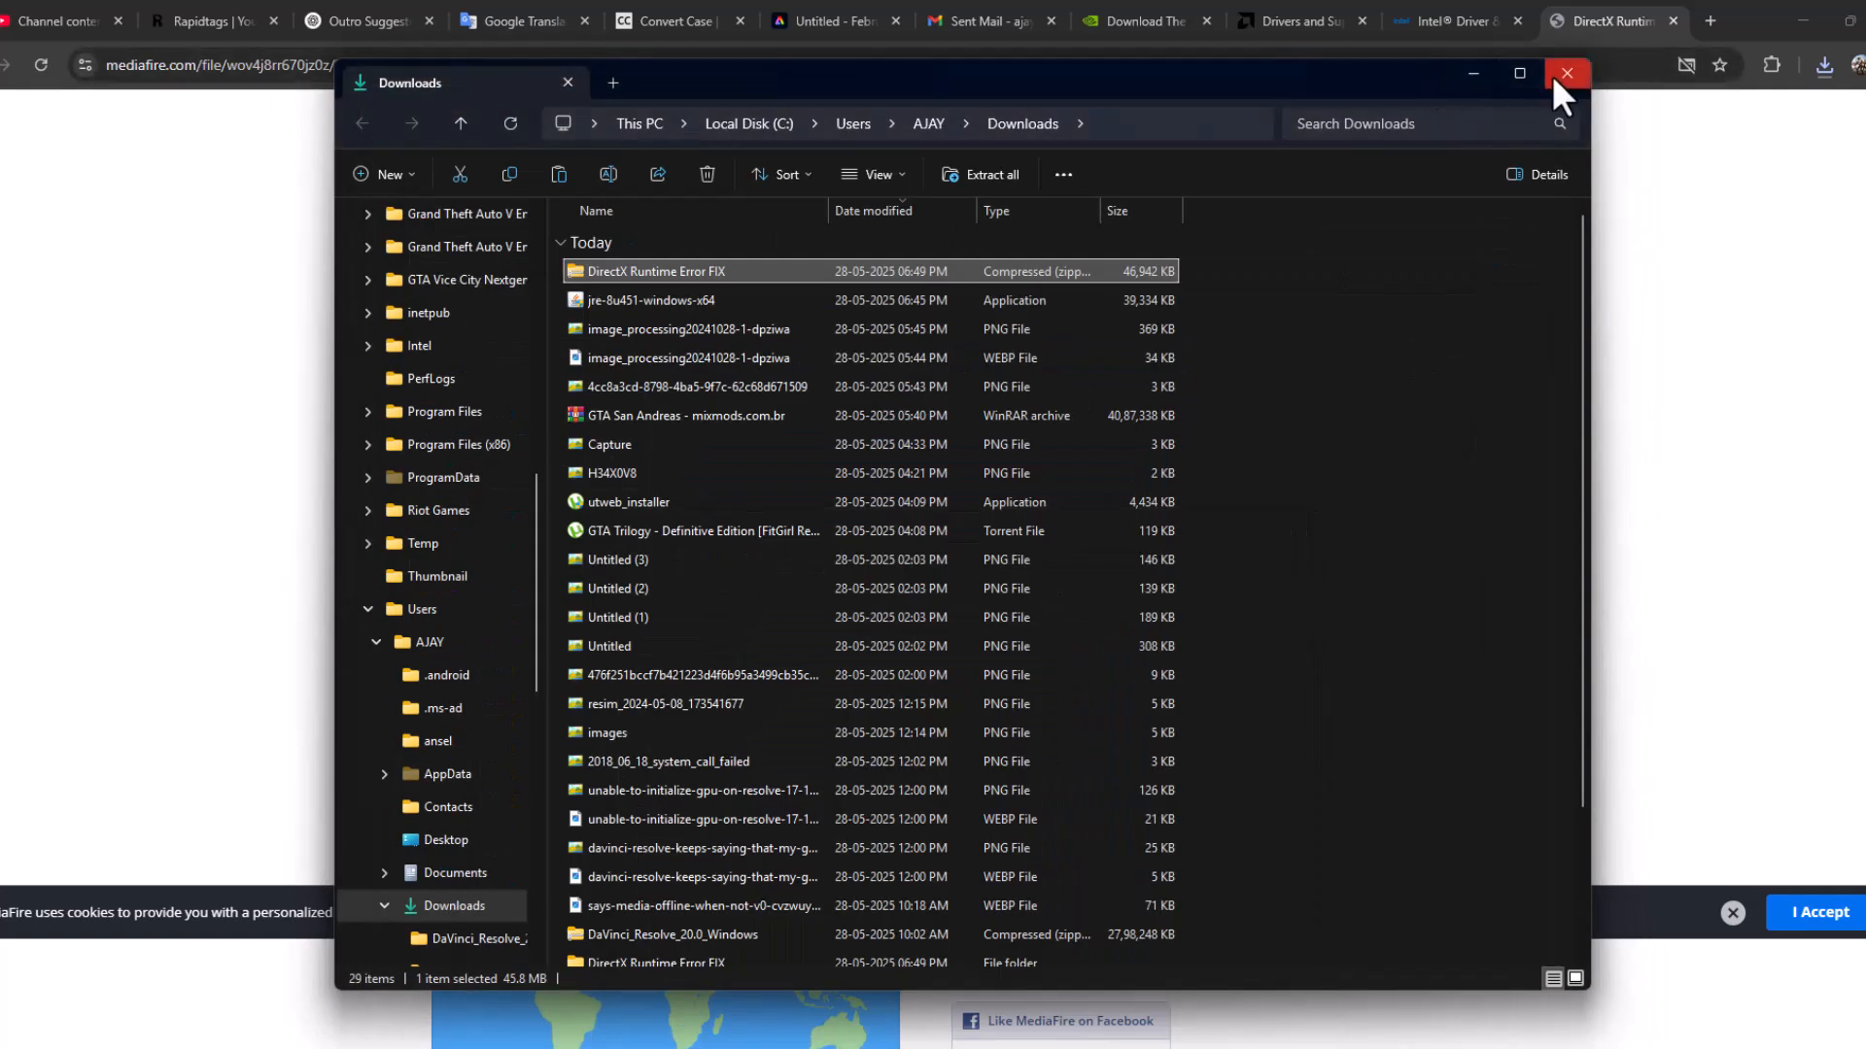
left_click(1567, 73)
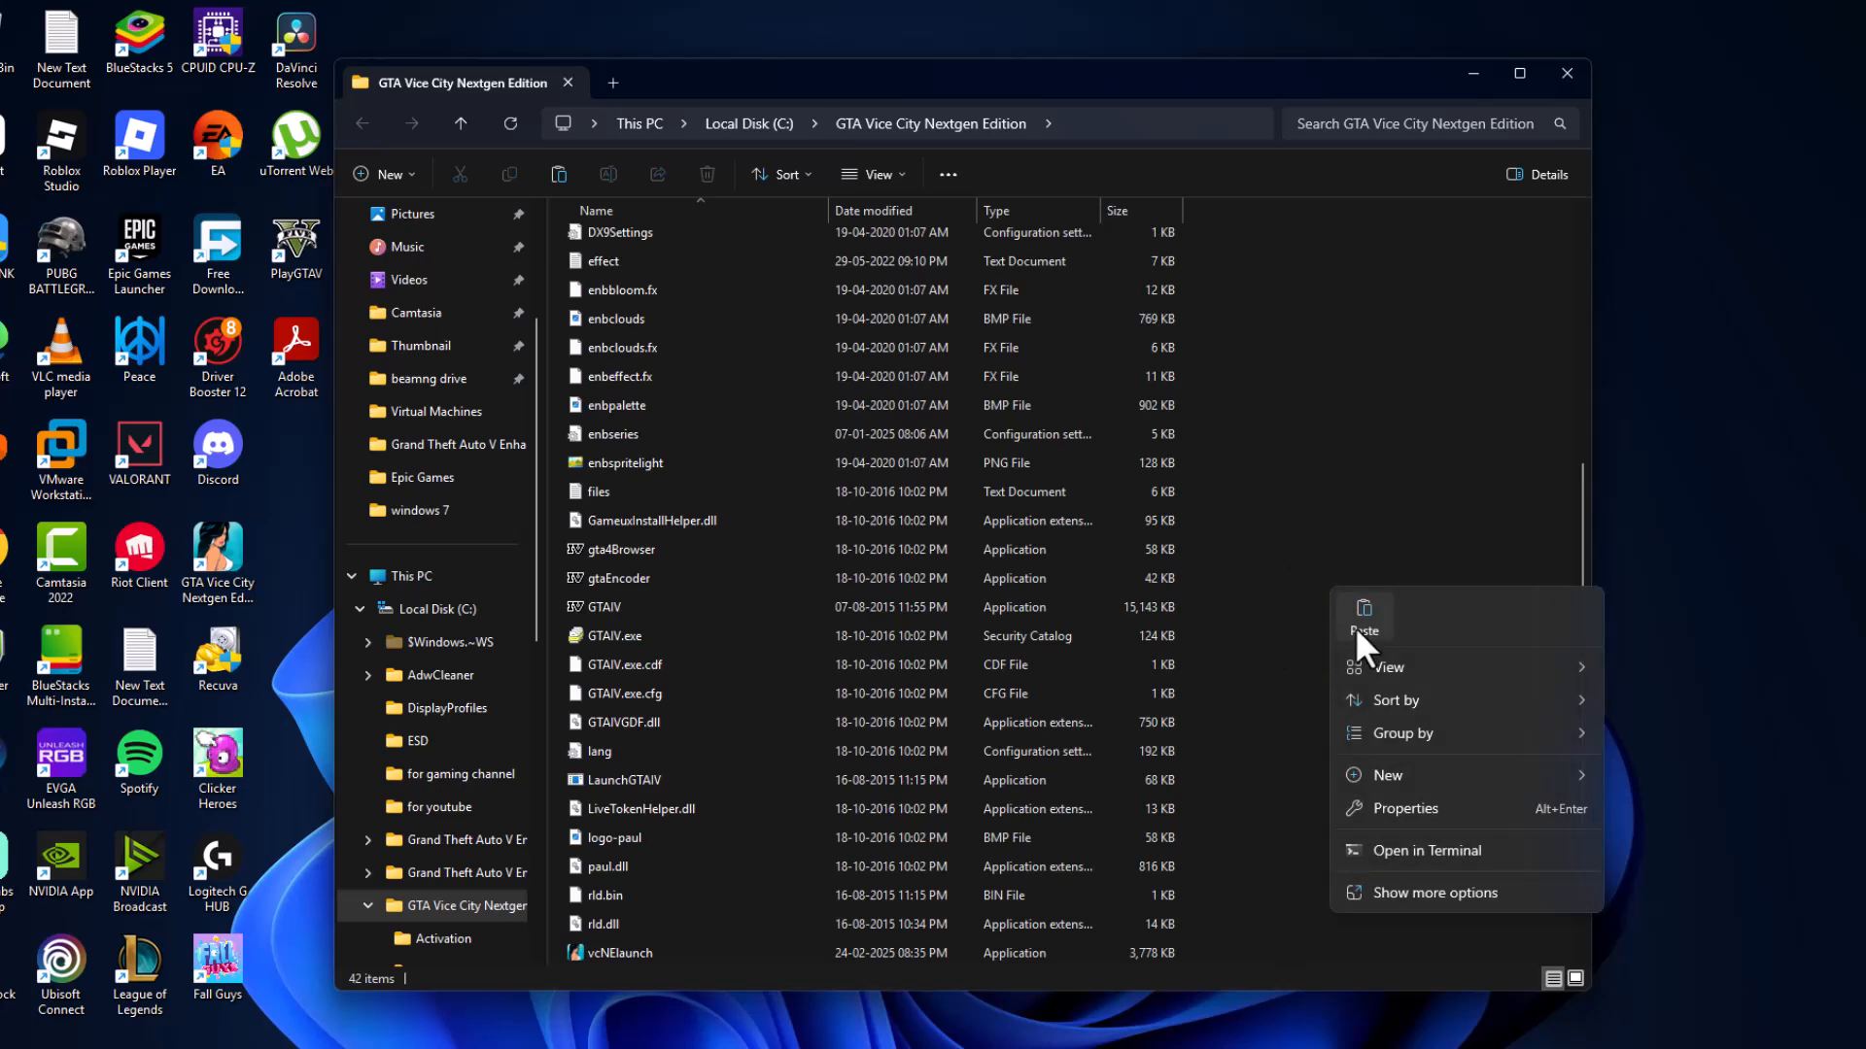
Step: Paste the DirectX fix DLLs into the GTA Vice City Nextgen Edition folder
left_click(1365, 624)
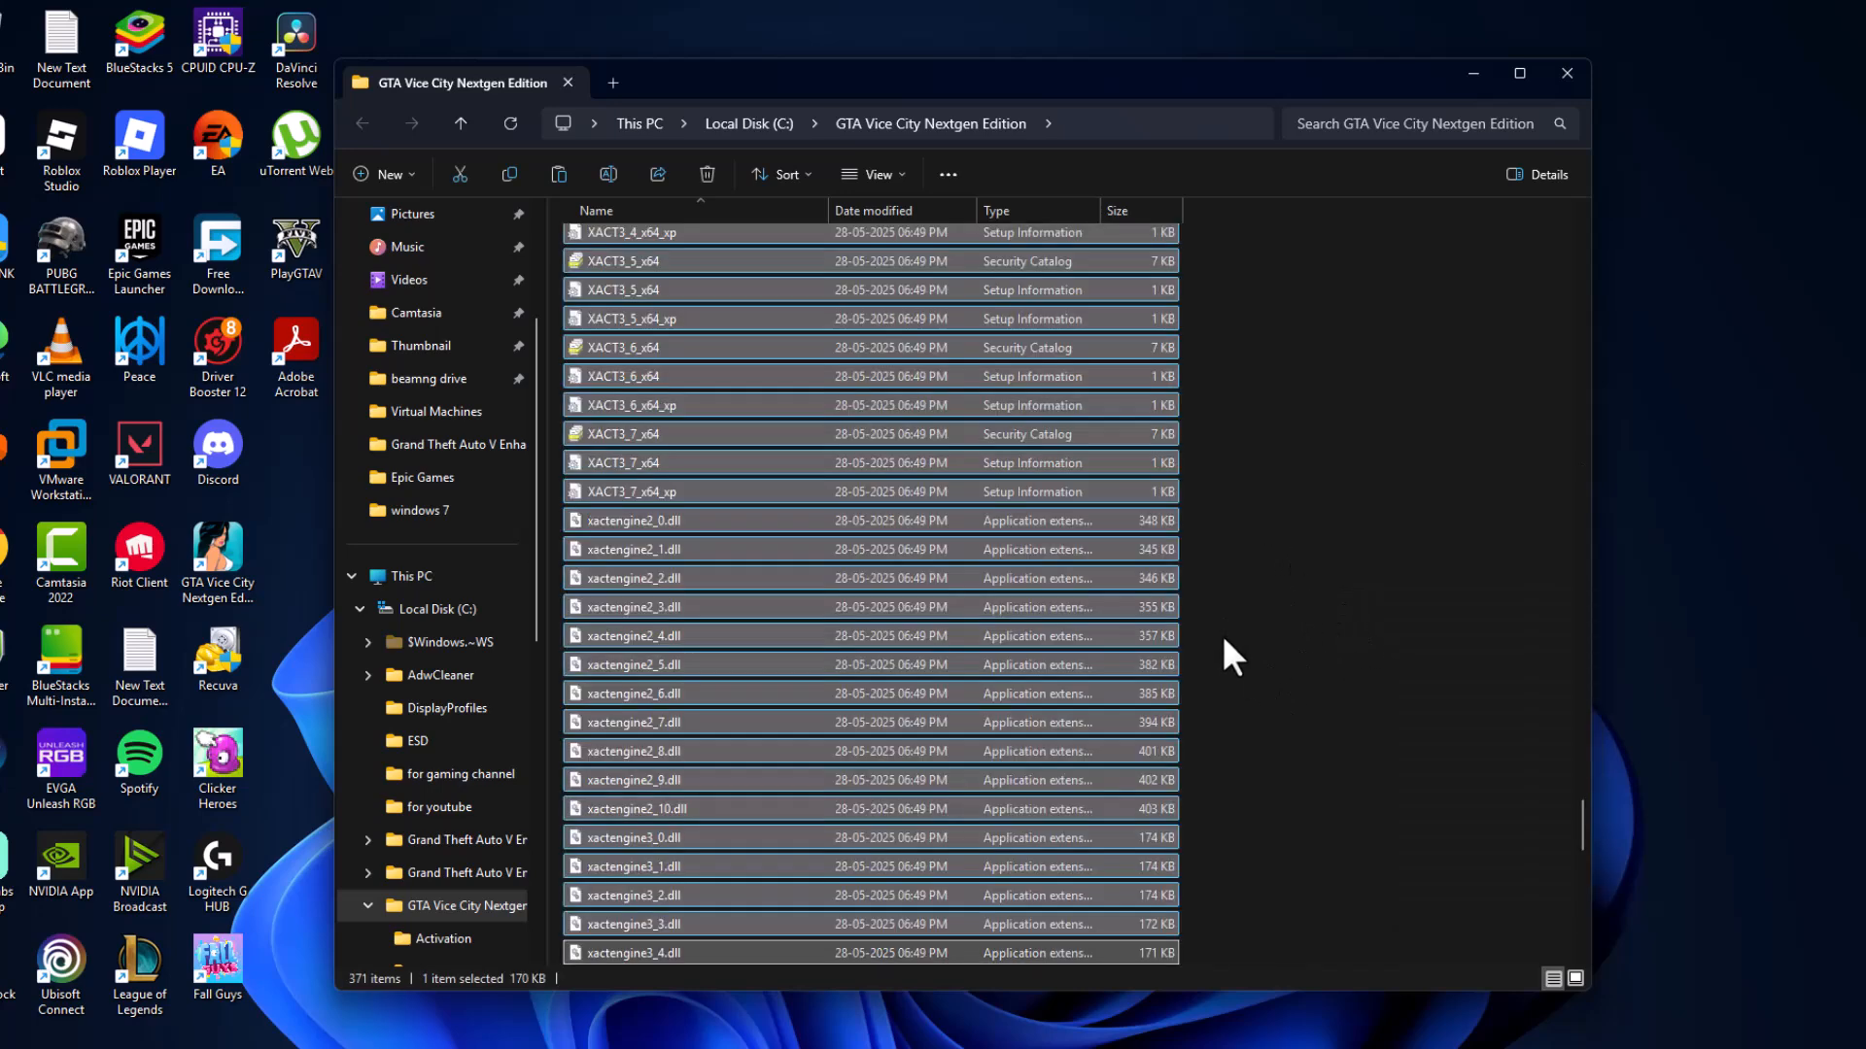